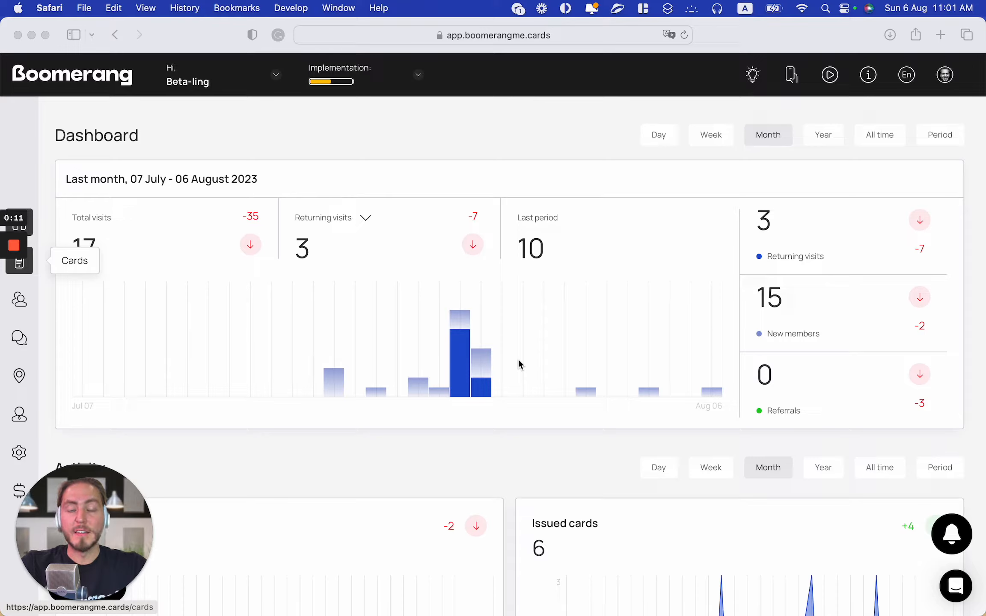
pyautogui.moveTo(460, 333)
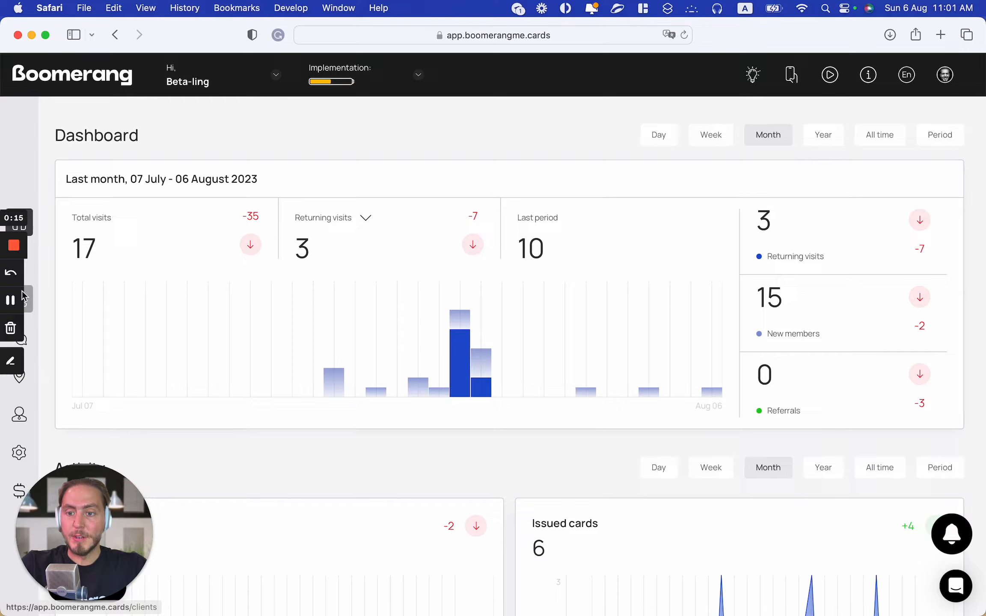
# - Open the customer base (48 customers) and scroll down to the Customer import panel
pyautogui.click(19, 299)
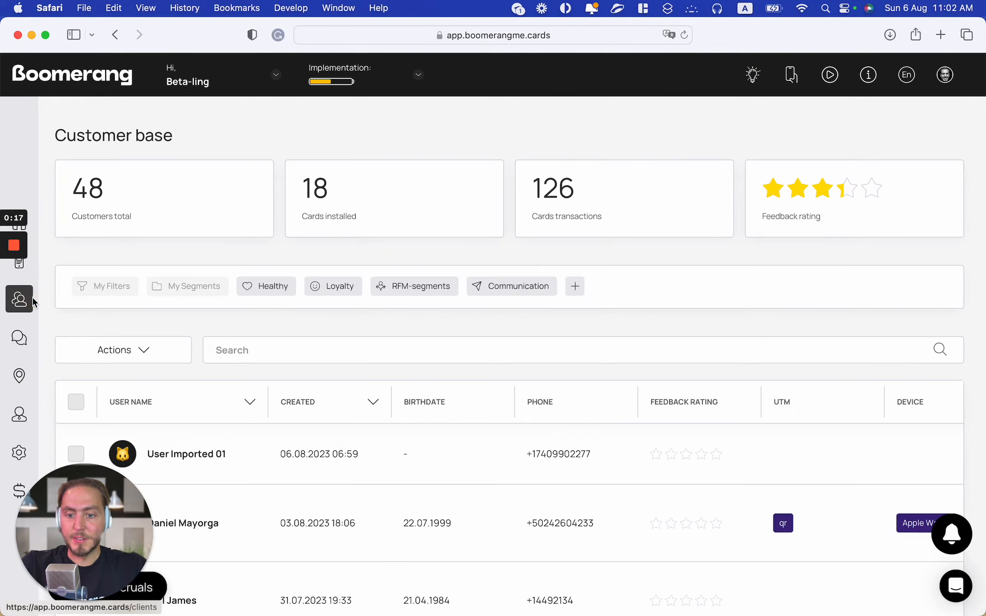
pyautogui.scroll(-3)
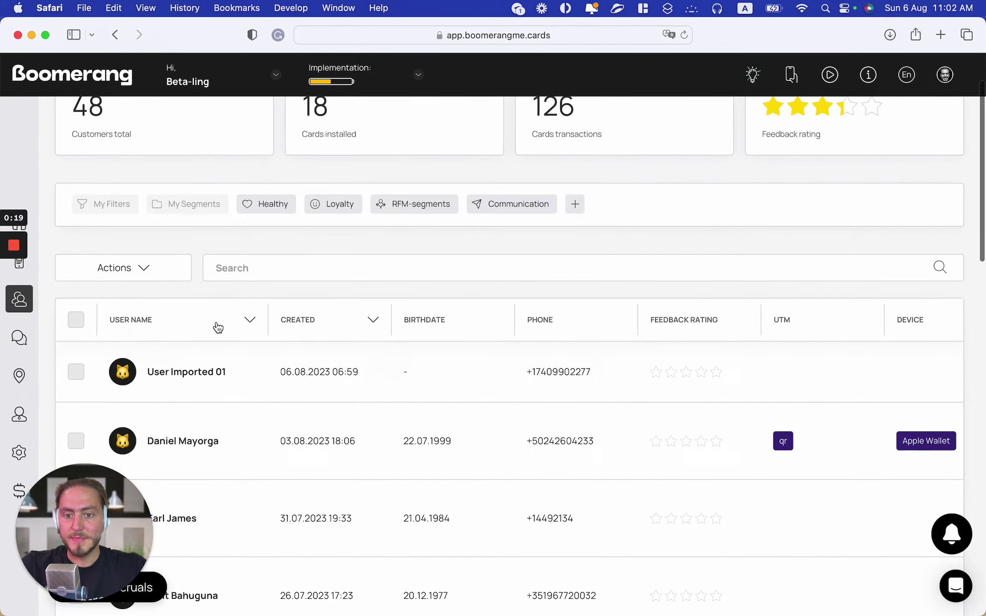
pyautogui.scroll(-3)
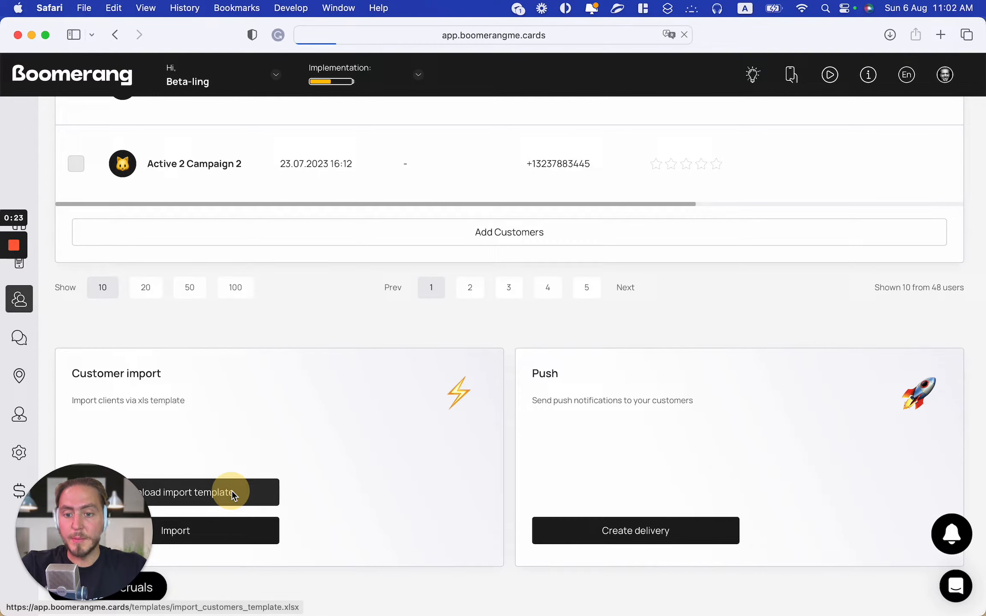
# - Download the customer import template xlsx and open it in Excel
pyautogui.click(184, 493)
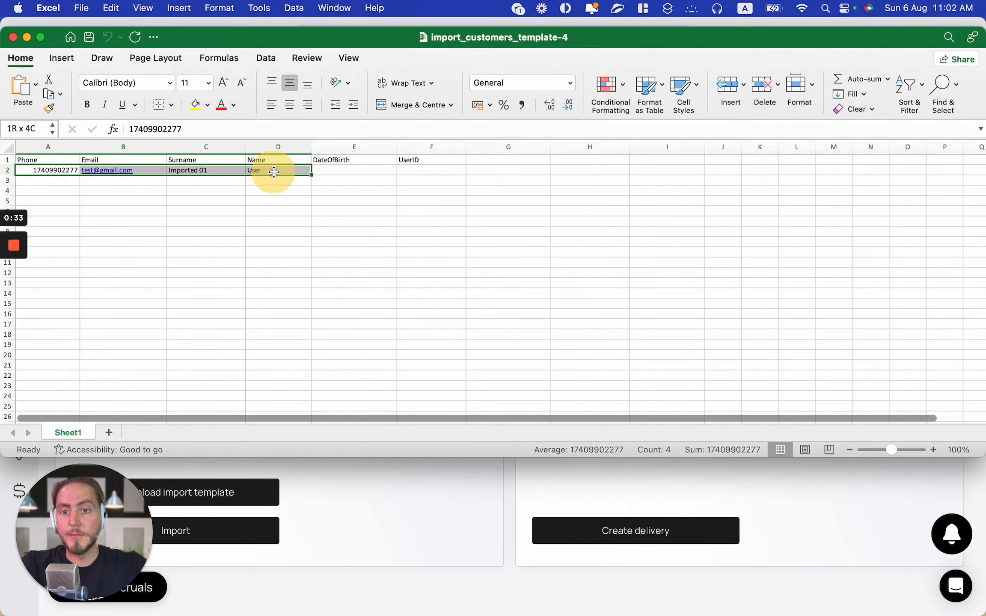
pyautogui.click(278, 170)
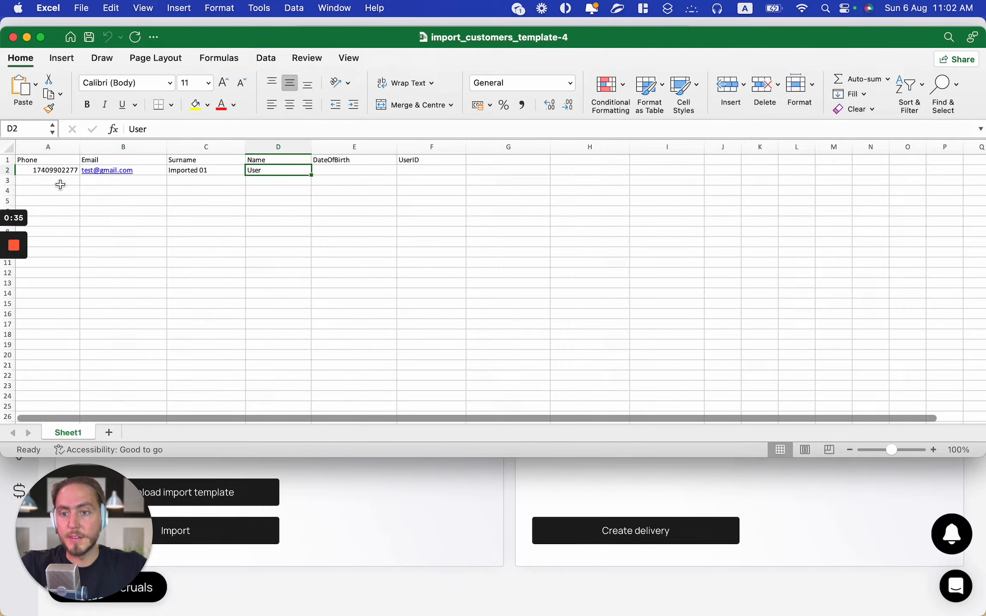
pyautogui.click(48, 181)
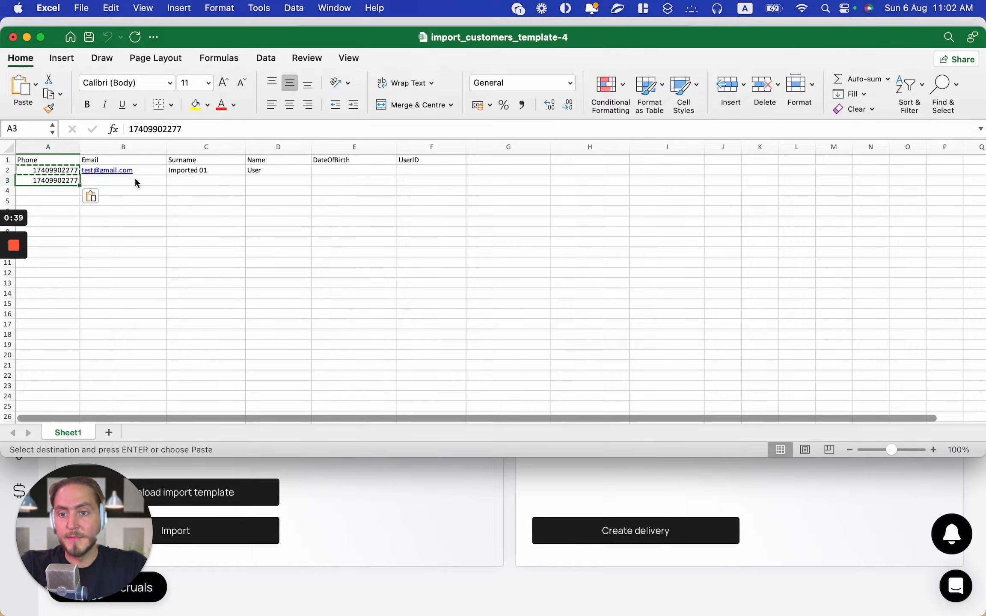
pyautogui.press('Return')
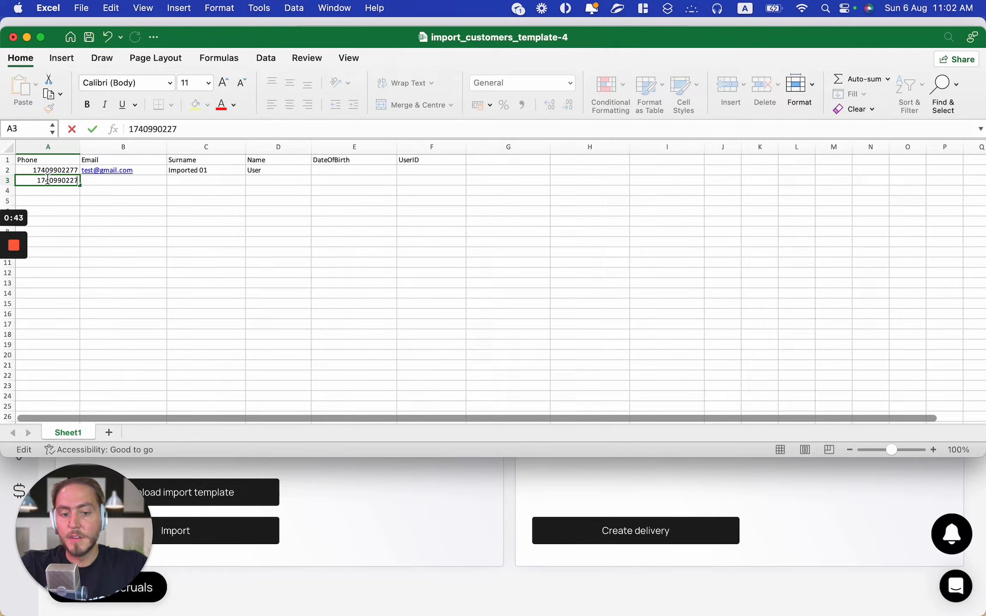
pyautogui.write('6')
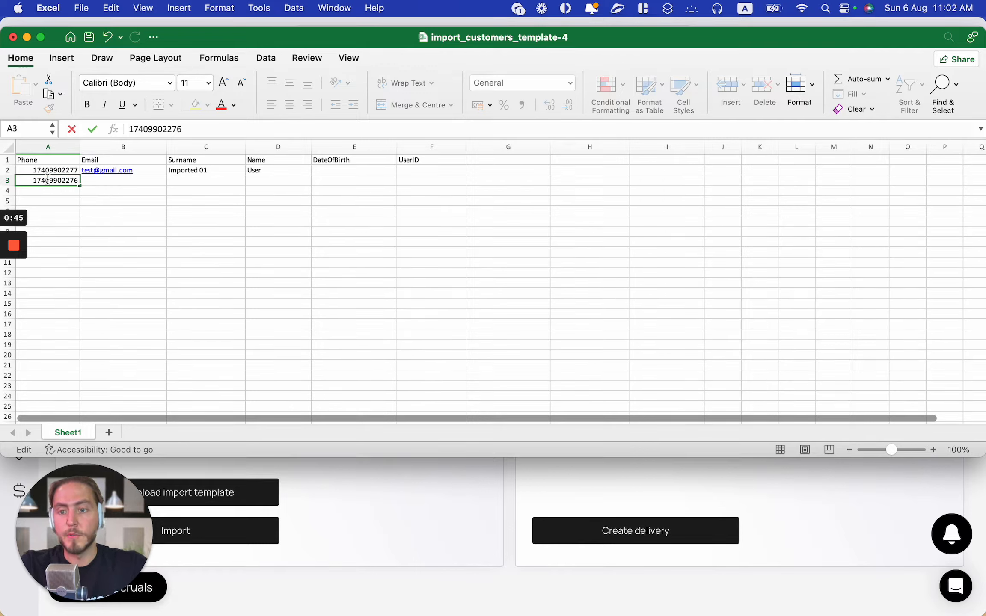
pyautogui.press('Tab')
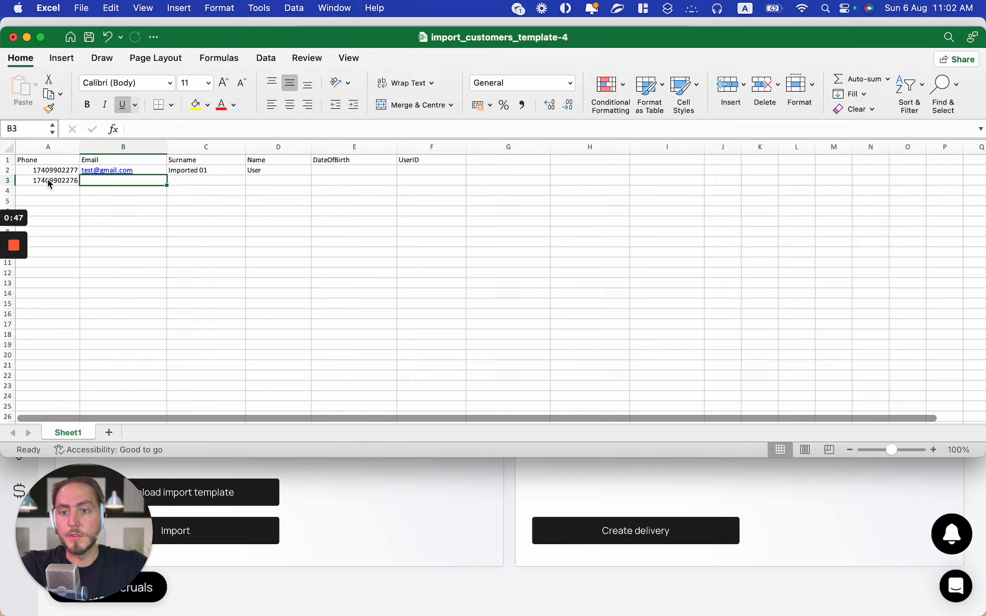
pyautogui.write('test@gmail.com')
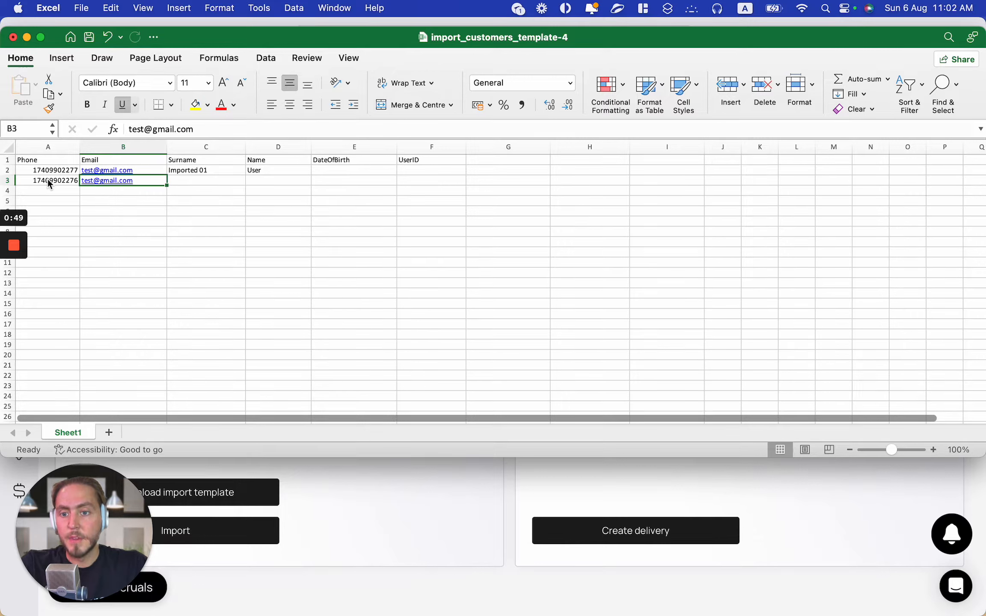
pyautogui.click(123, 191)
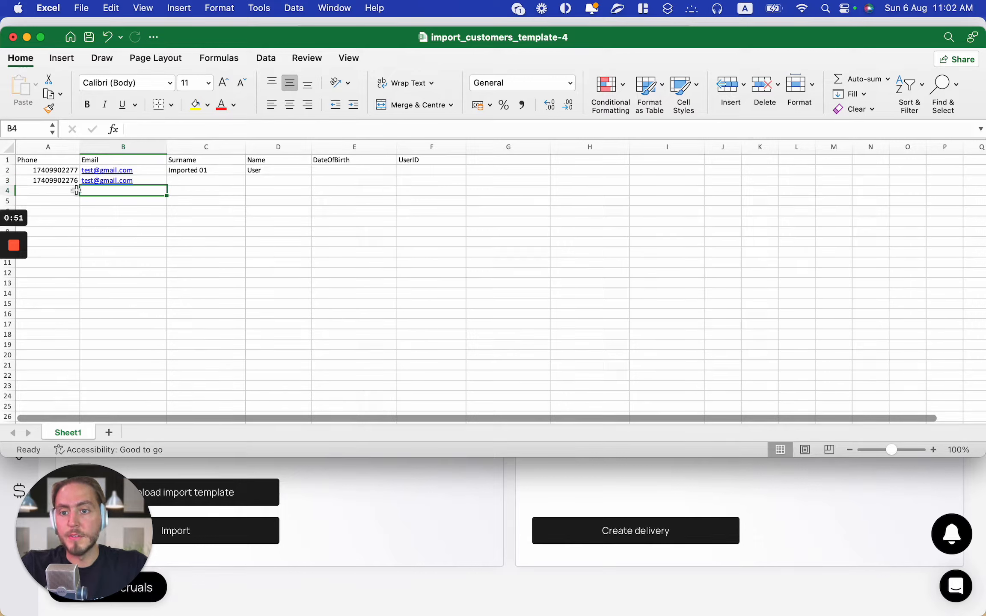
pyautogui.click(123, 180)
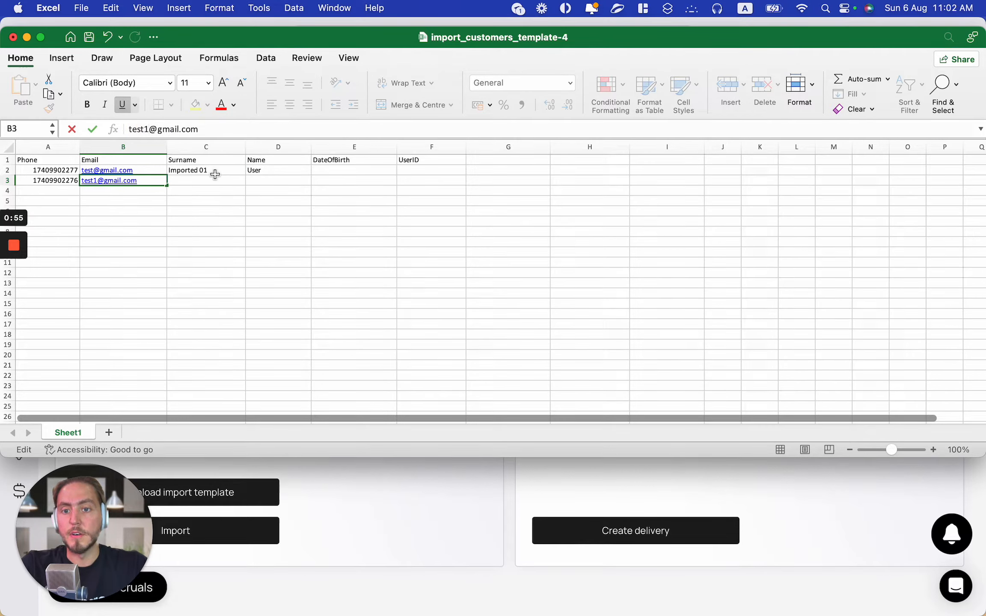
pyautogui.click(205, 190)
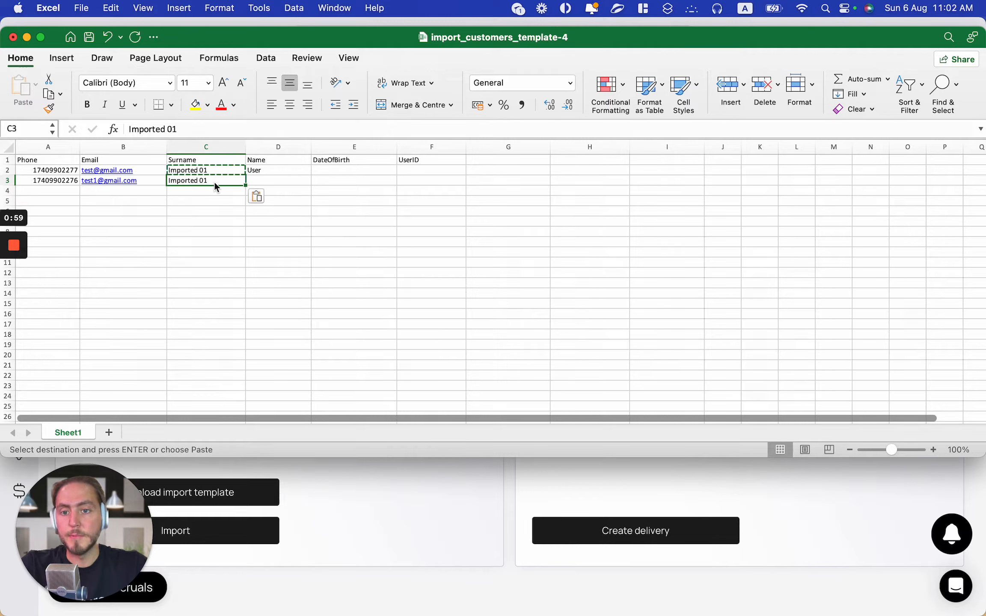
pyautogui.write('Imported 02')
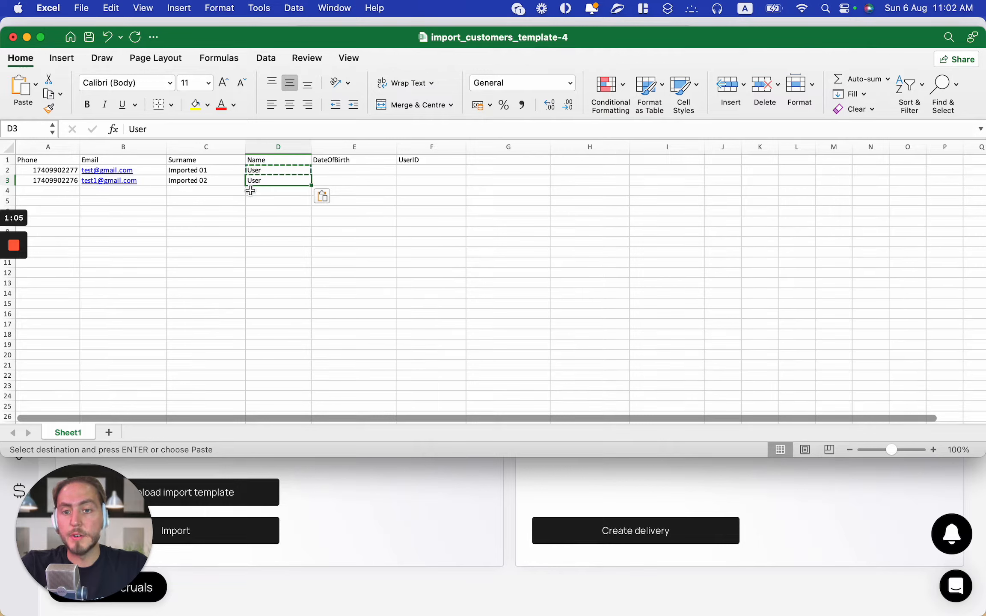
pyautogui.click(206, 252)
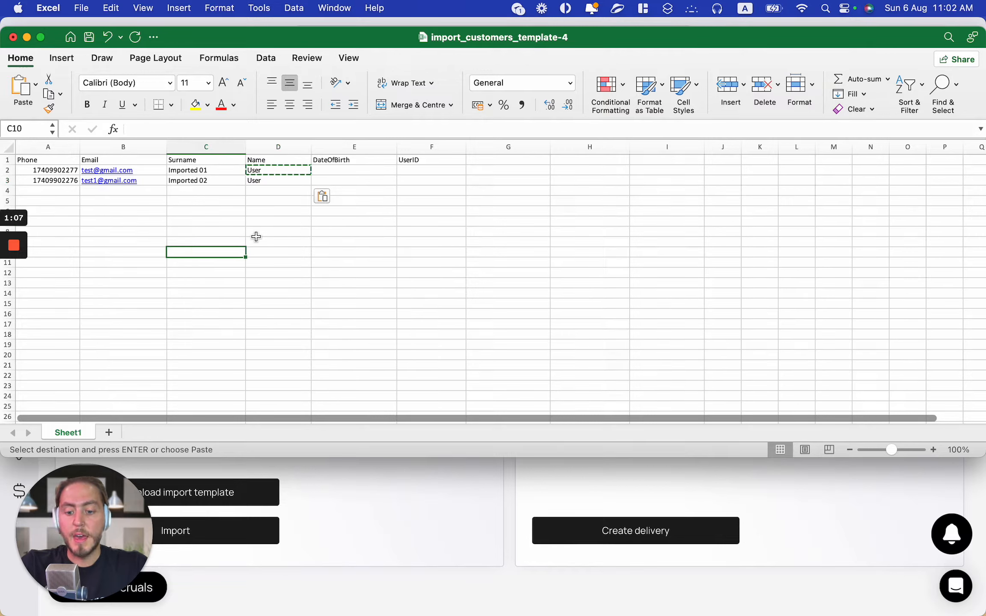
pyautogui.press('escape')
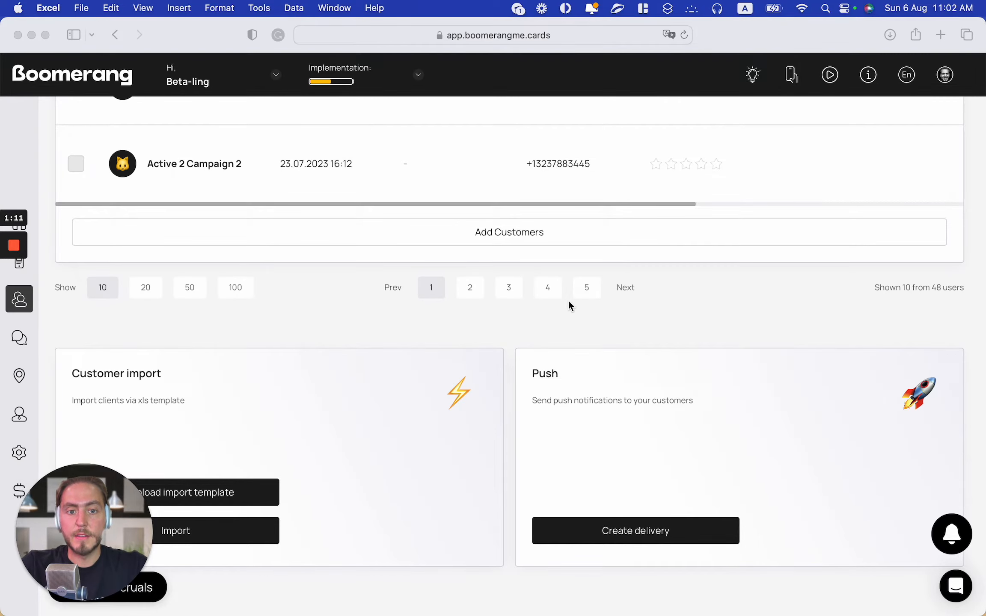
# - Open the Customer base import dialog from the Customer import panel
pyautogui.scroll(3)
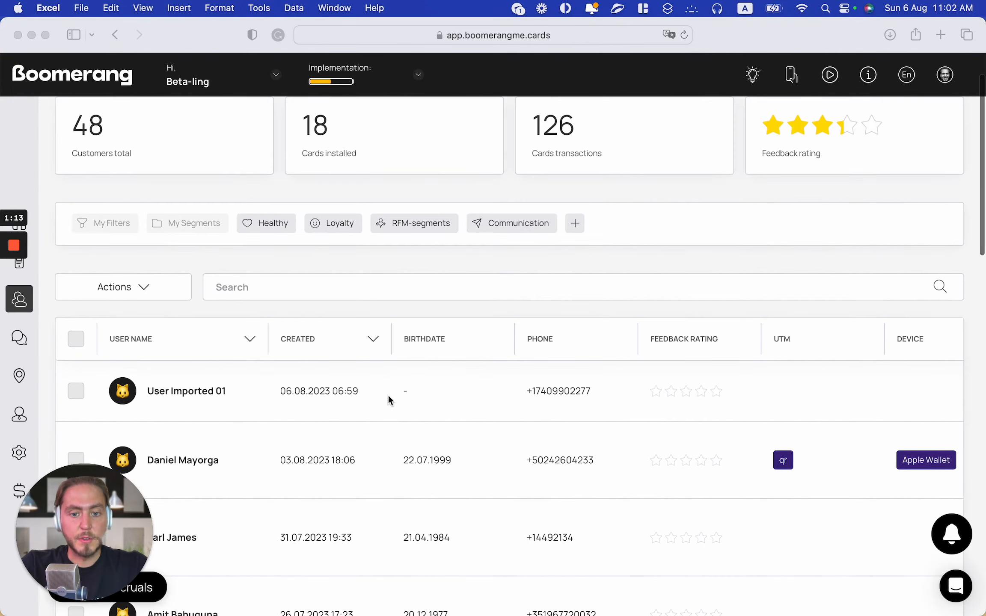
pyautogui.scroll(3)
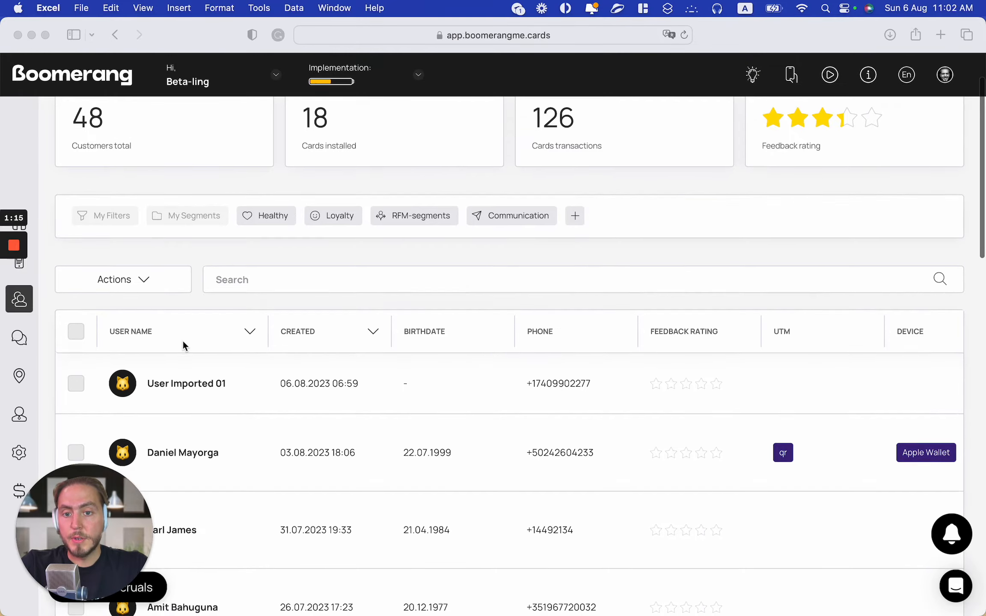
pyautogui.scroll(-3)
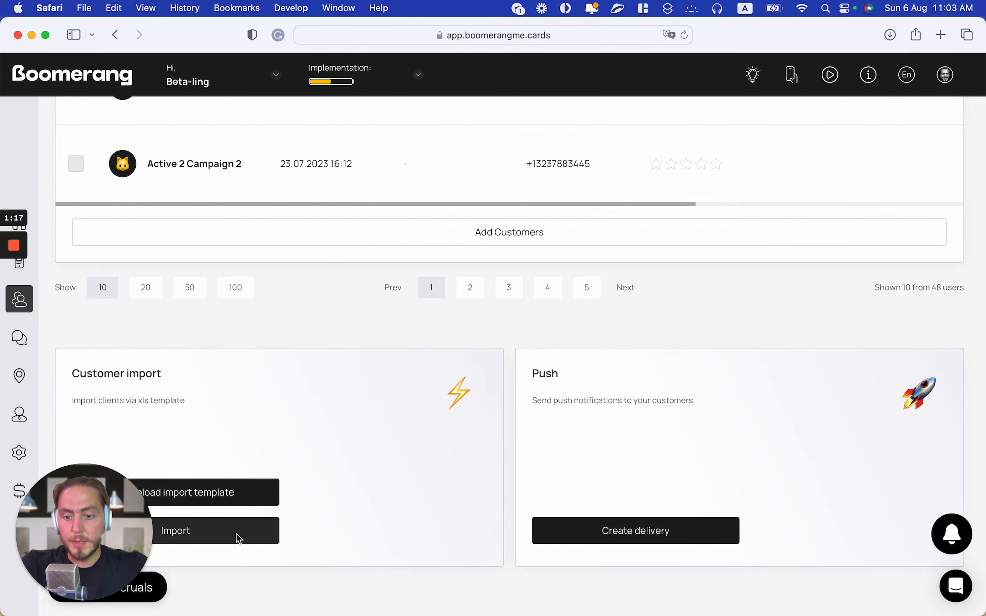
pyautogui.click(175, 530)
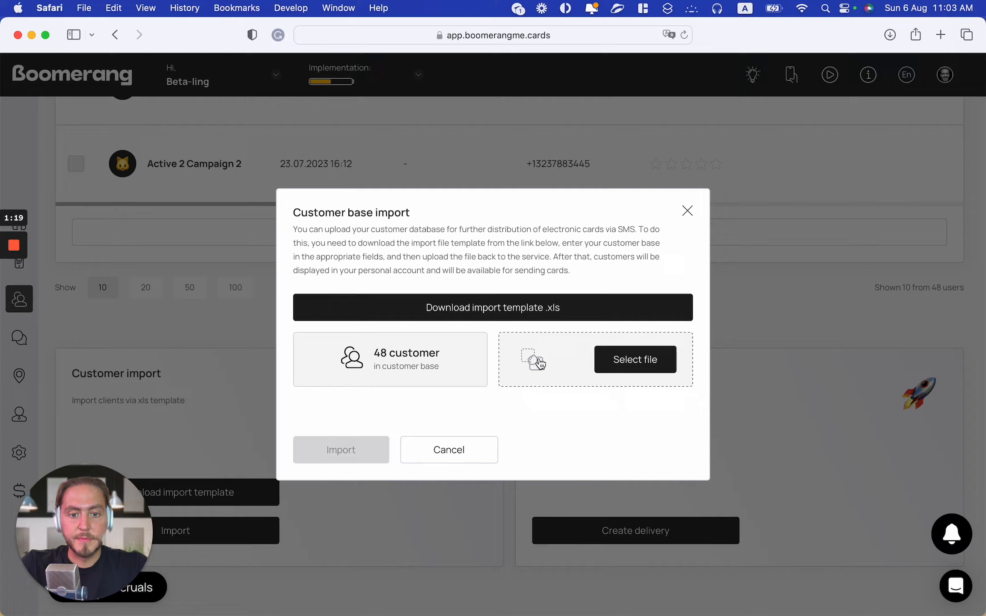
# - Select the filled-in template file and import it, raising the customer count to 49
pyautogui.click(635, 359)
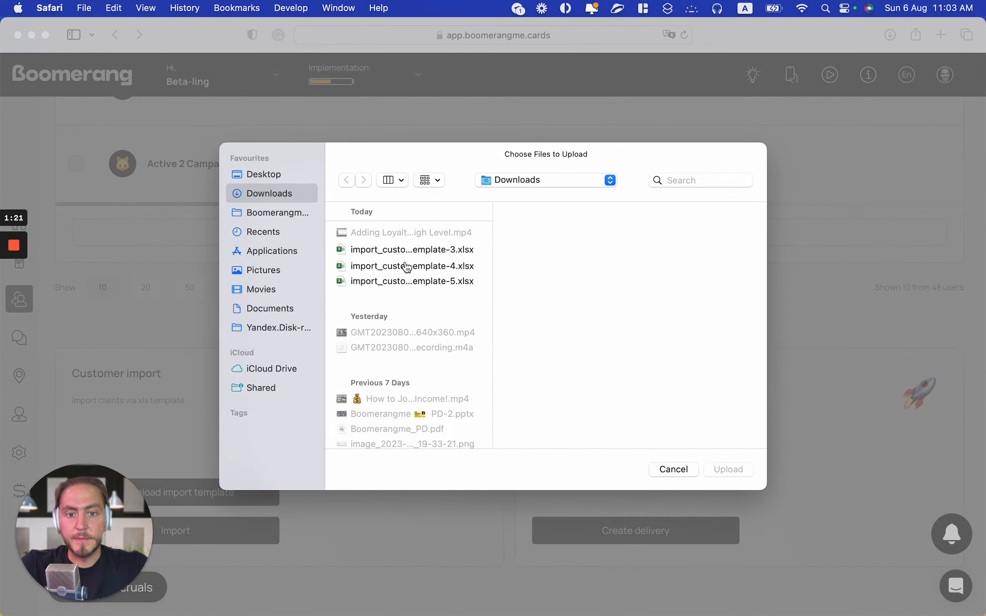
pyautogui.click(672, 469)
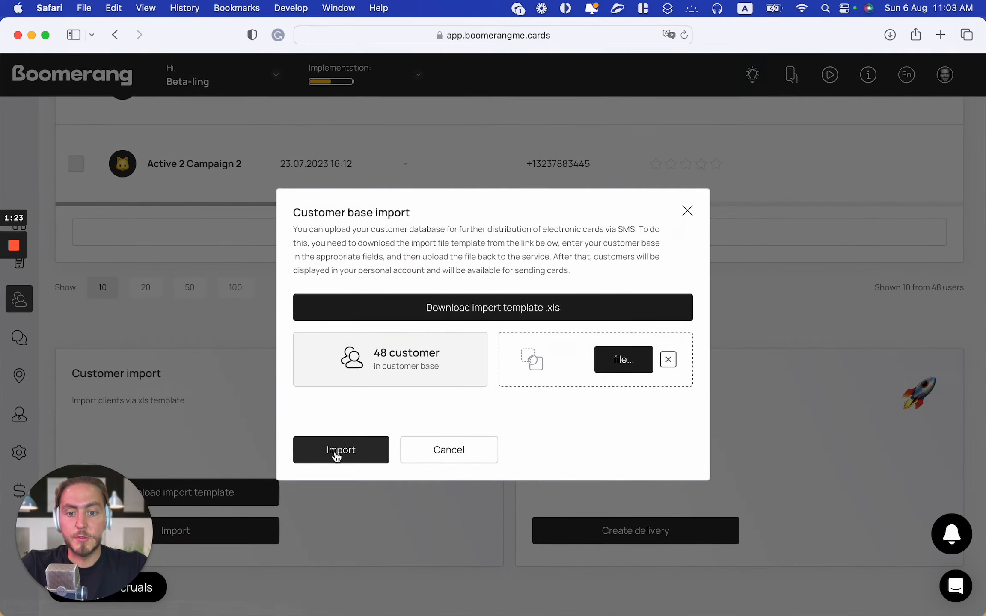
pyautogui.click(341, 450)
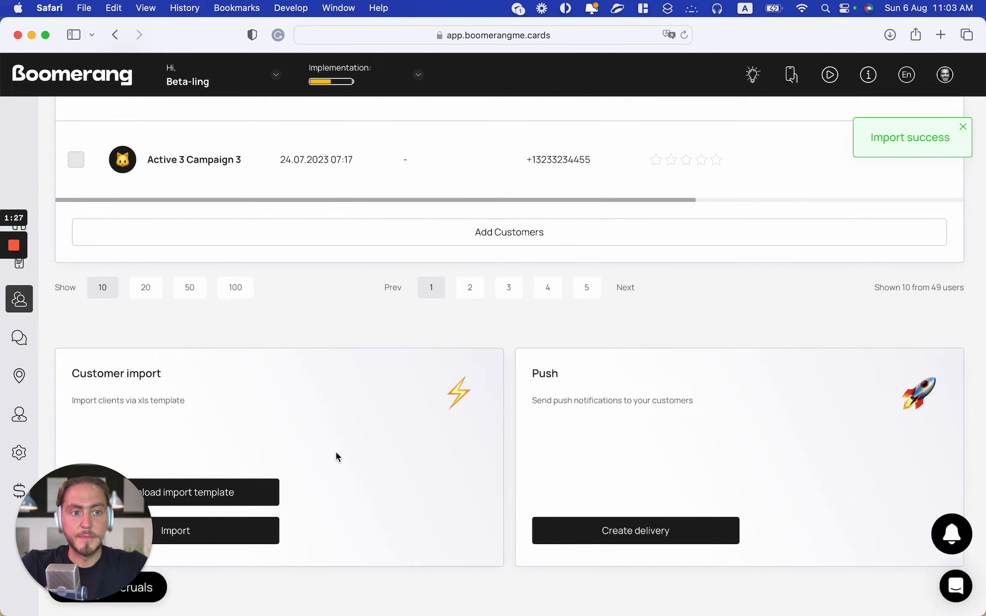
pyautogui.scroll(3)
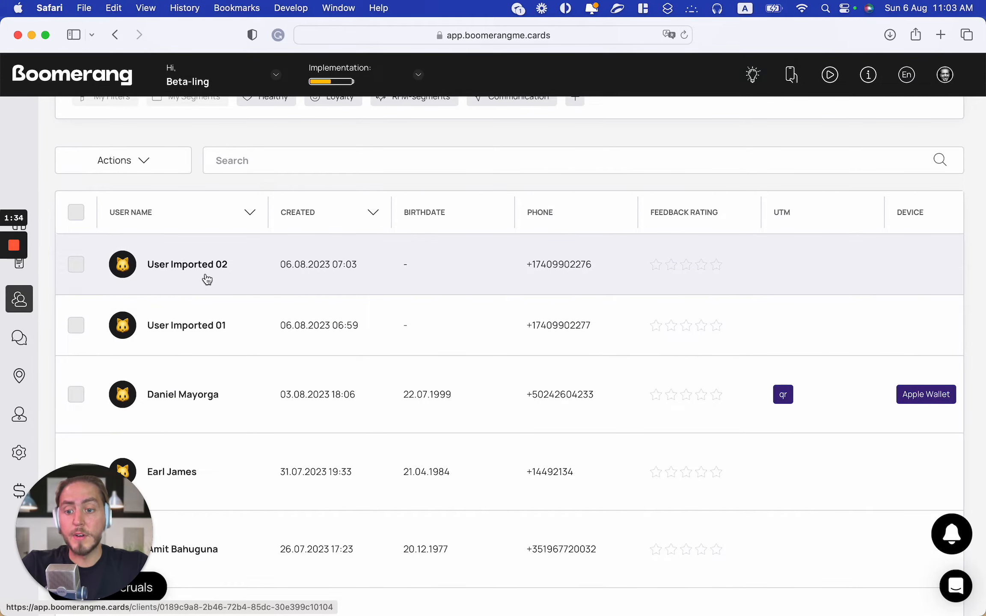
pyautogui.moveTo(198, 267)
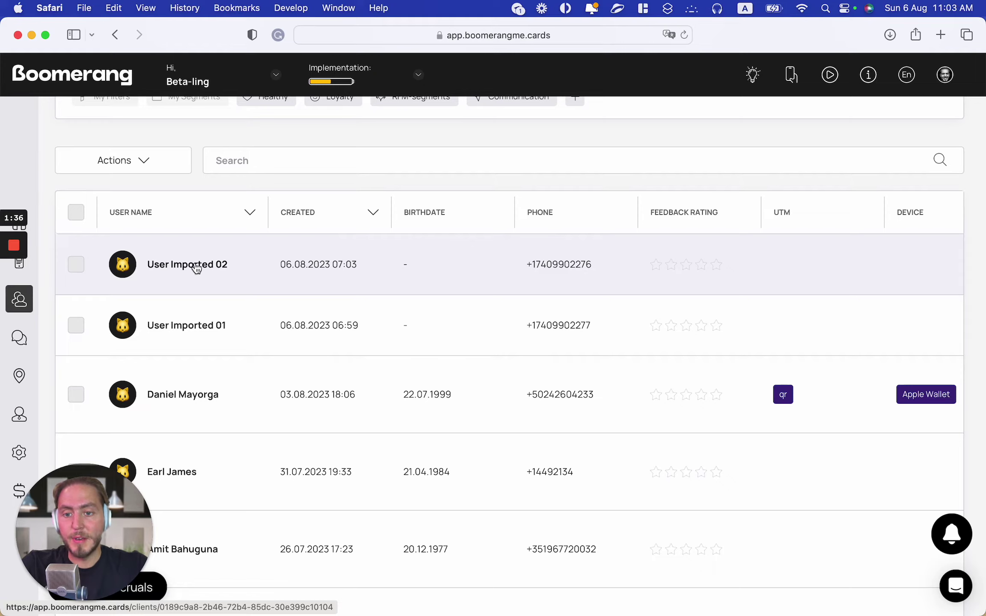
pyautogui.click(187, 264)
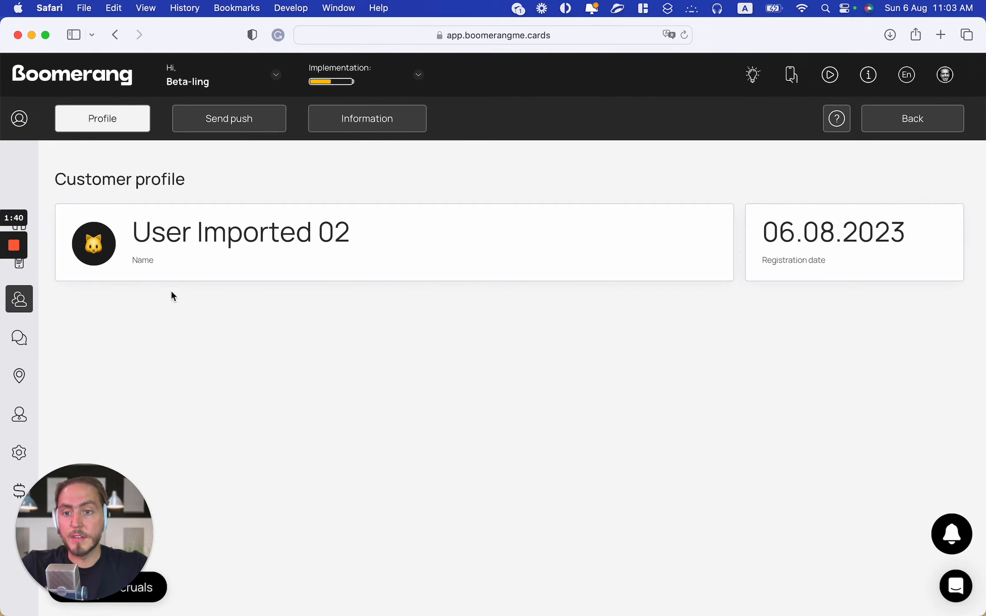
pyautogui.moveTo(144, 349)
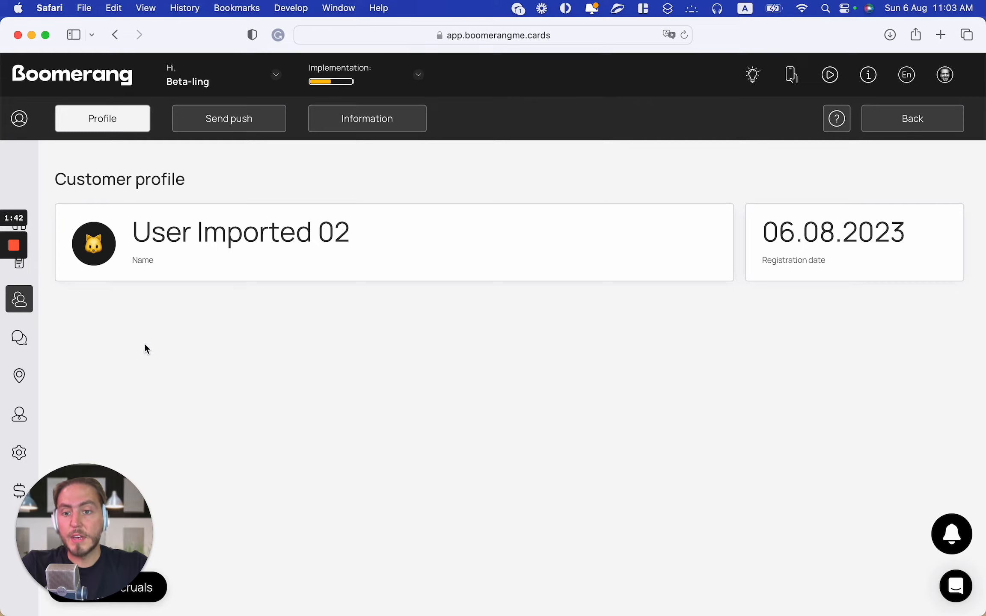
pyautogui.moveTo(379, 419)
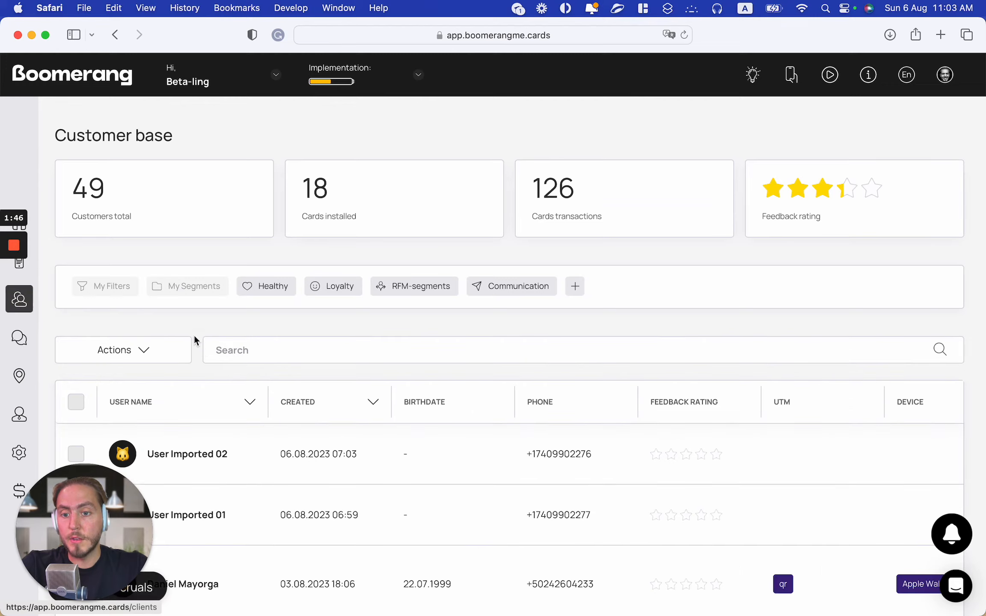
# - Issue a Burger House card to User Imported 02 via Actions > Card issue
pyautogui.scroll(-3)
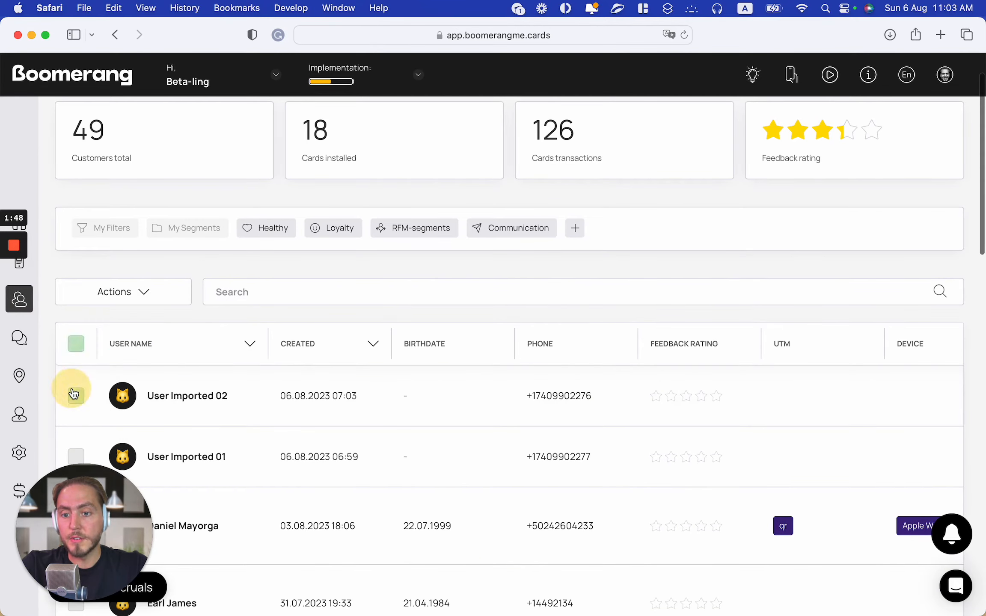
pyautogui.click(122, 292)
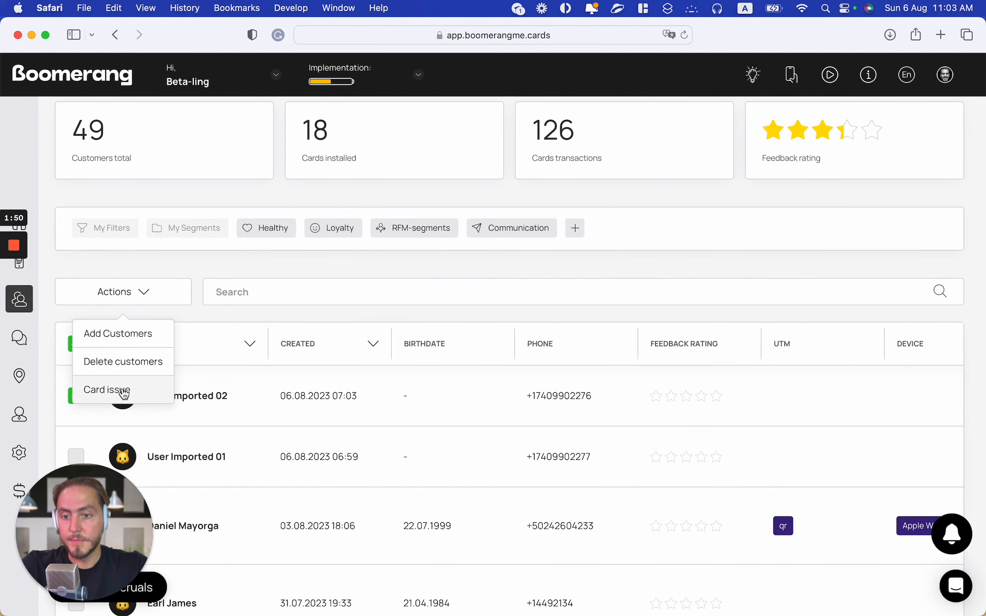
pyautogui.click(106, 390)
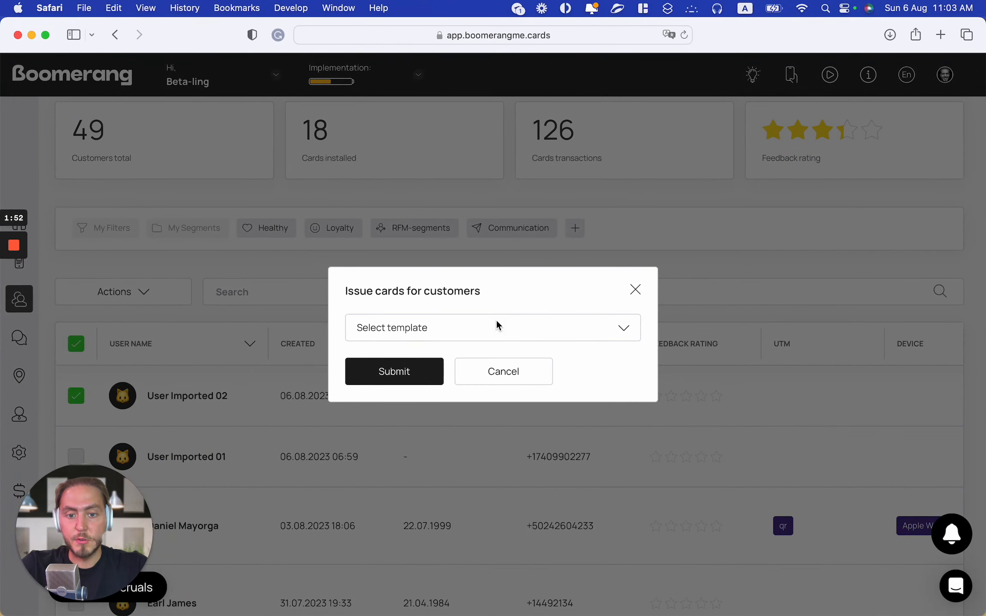
pyautogui.click(493, 328)
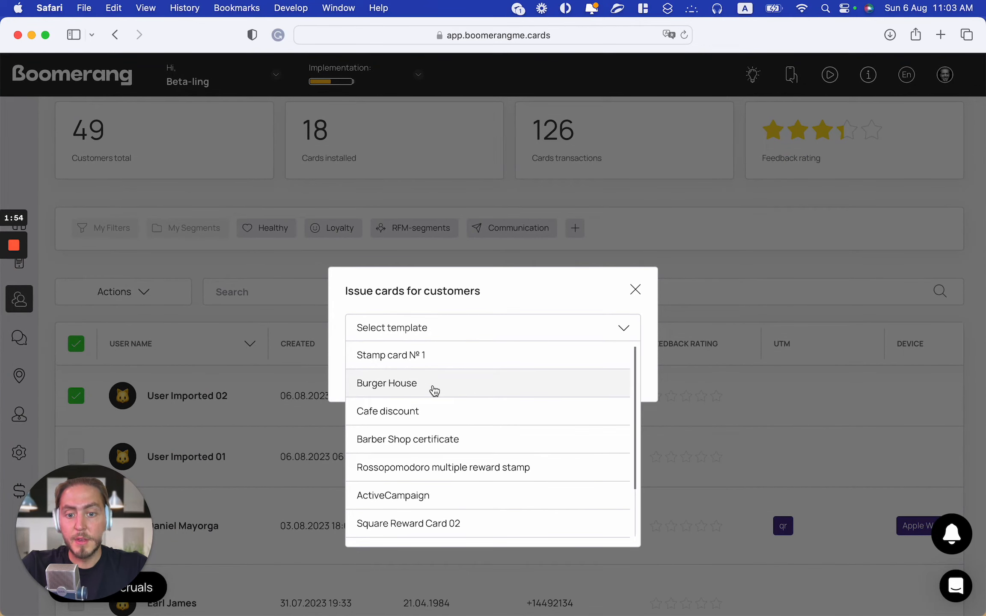
pyautogui.click(386, 383)
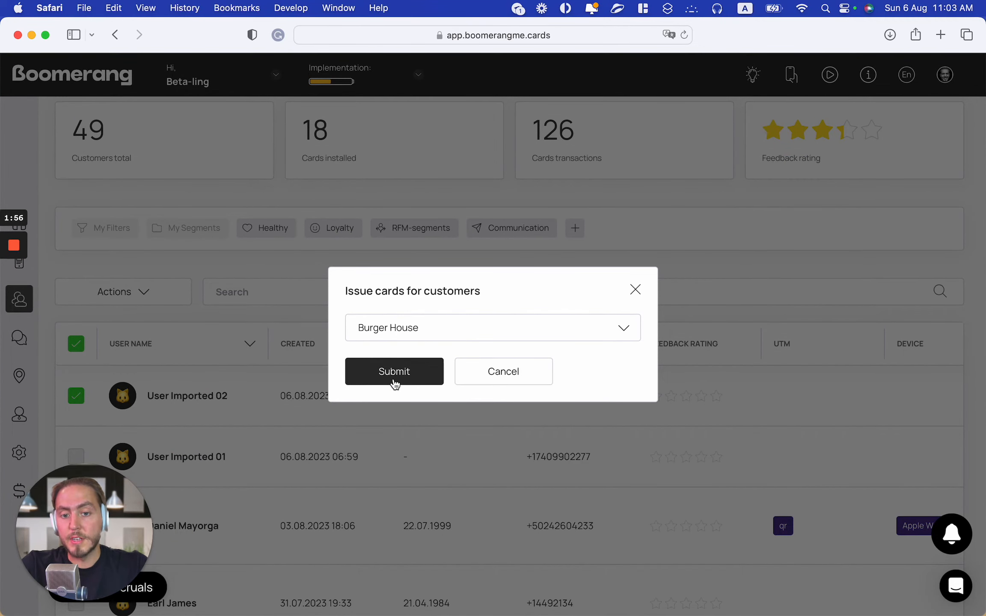
pyautogui.click(394, 371)
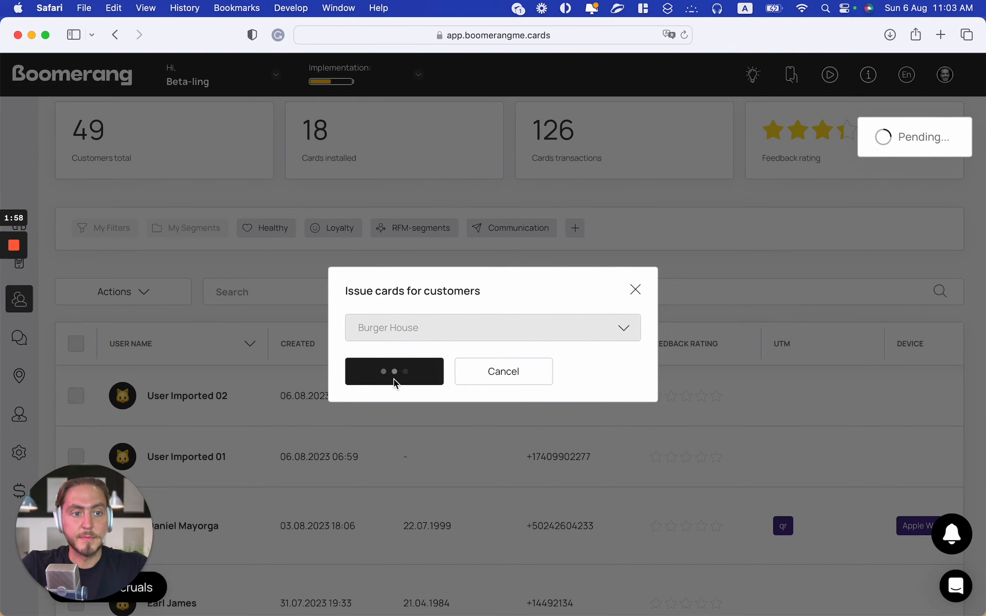
pyautogui.click(394, 371)
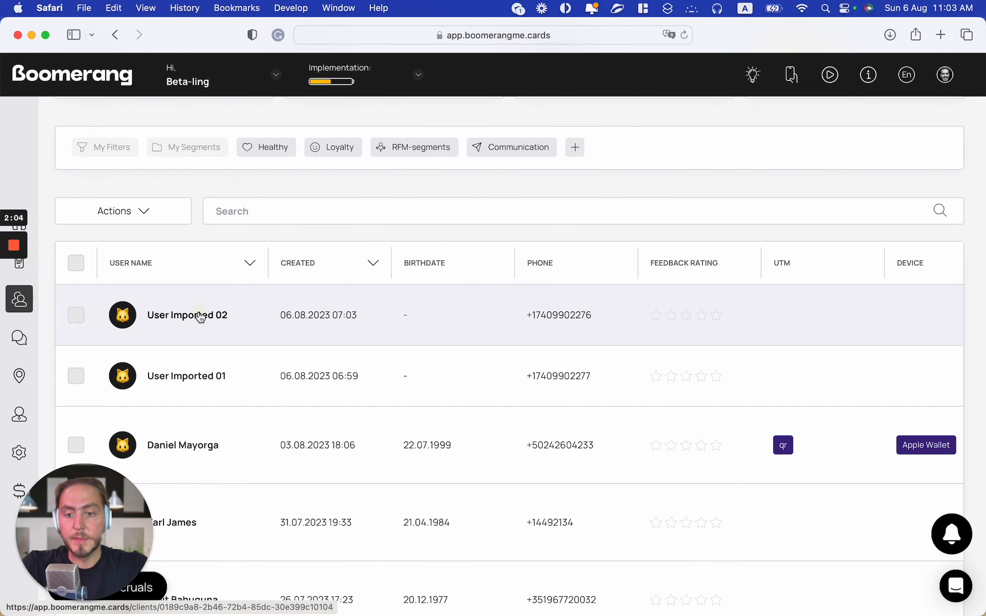
# - Review User Imported 02's Burger House card (50 points) and copy its installation link
pyautogui.click(187, 315)
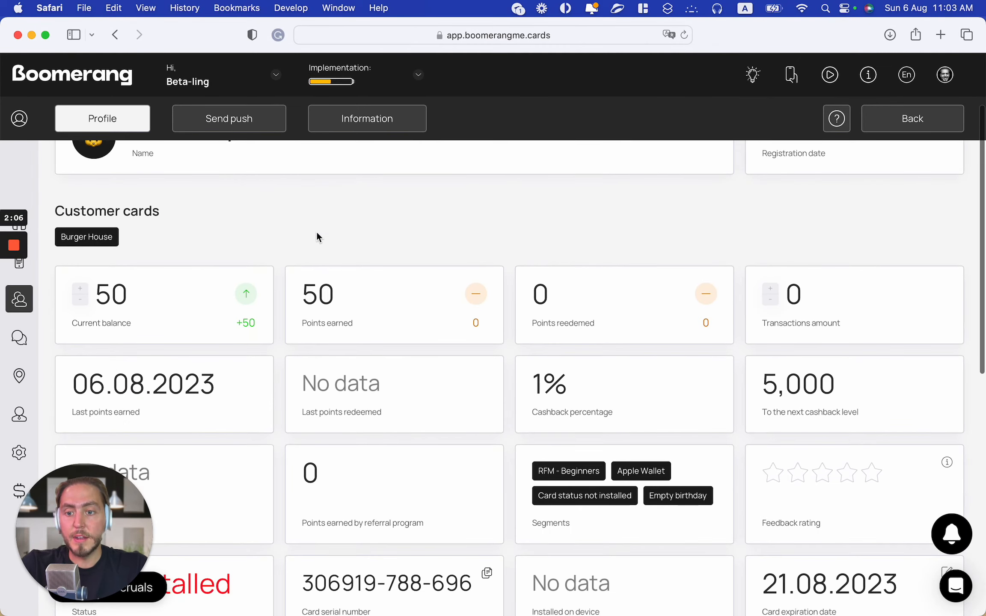
pyautogui.scroll(-3)
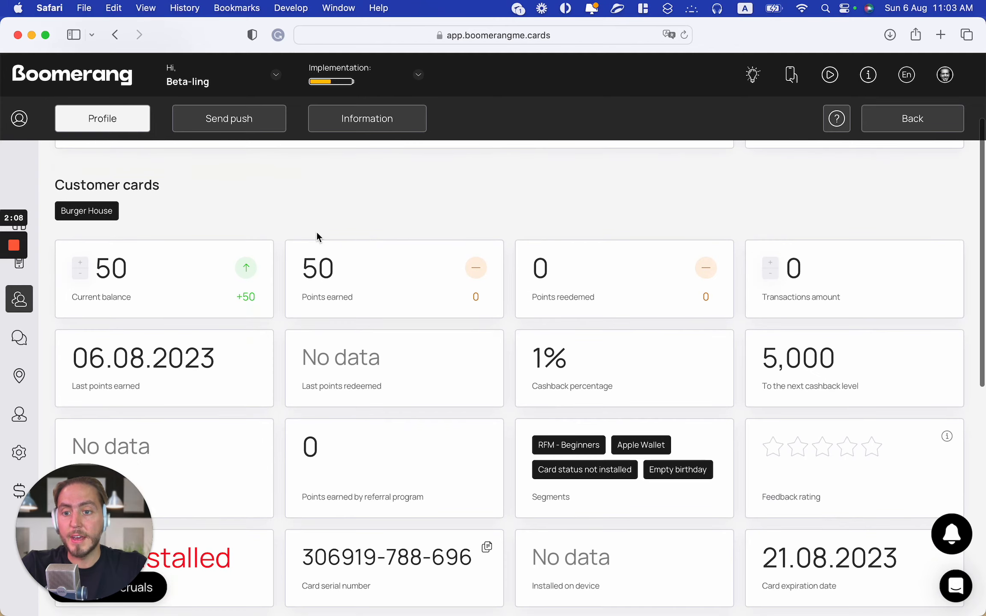
pyautogui.scroll(-3)
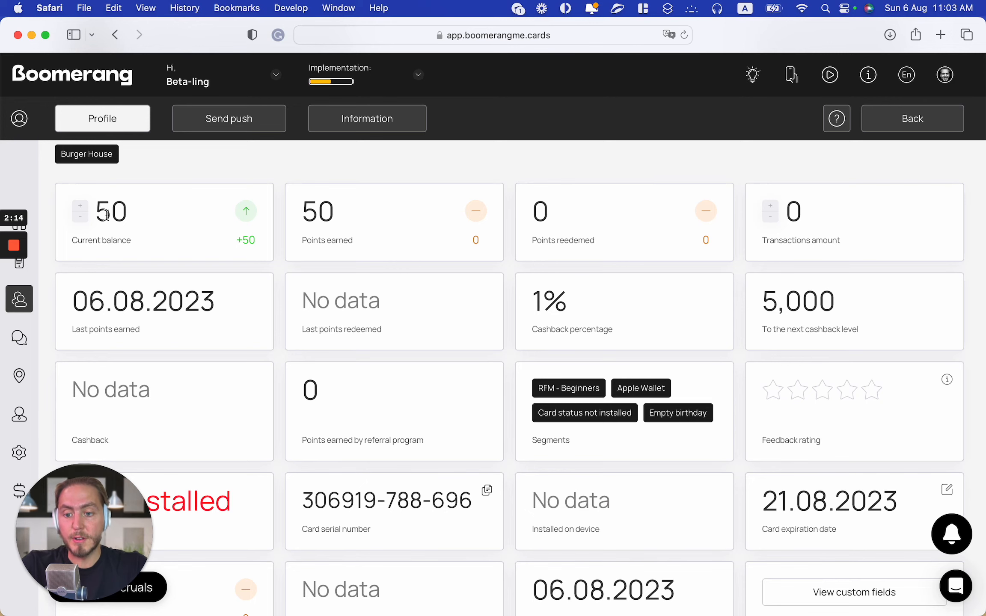
pyautogui.scroll(-3)
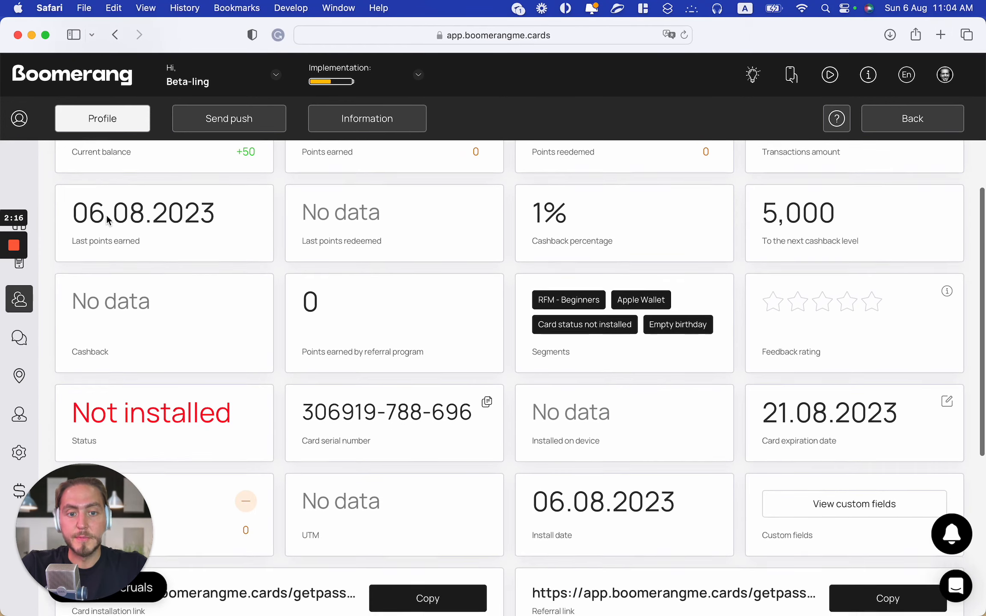
pyautogui.scroll(-3)
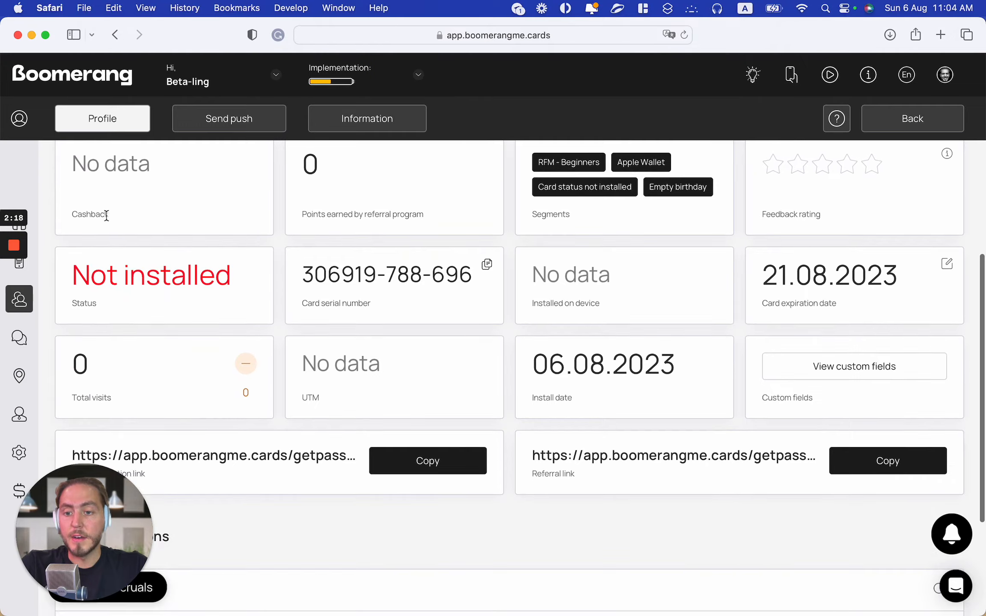
pyautogui.scroll(-3)
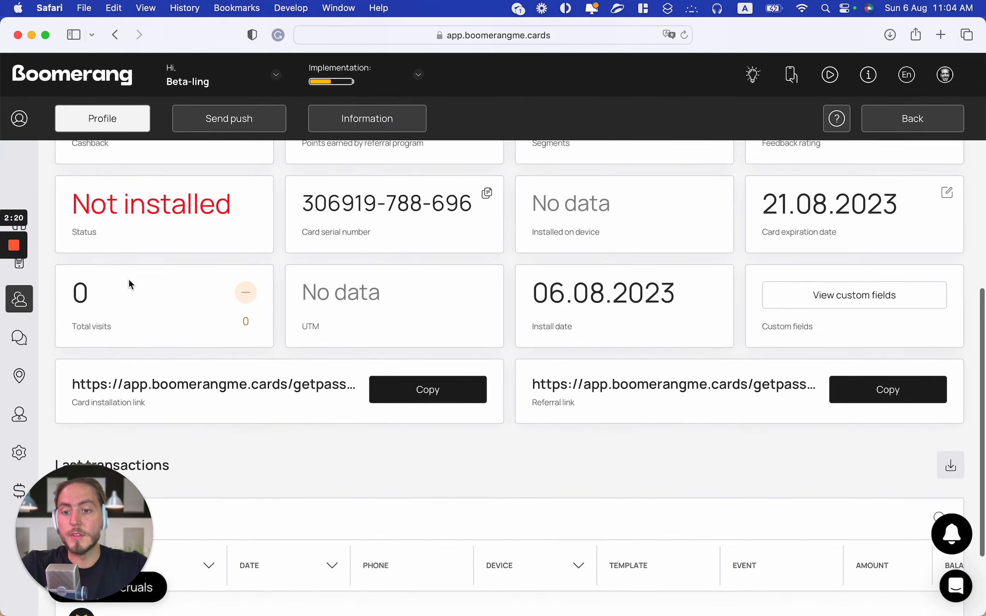
pyautogui.scroll(-3)
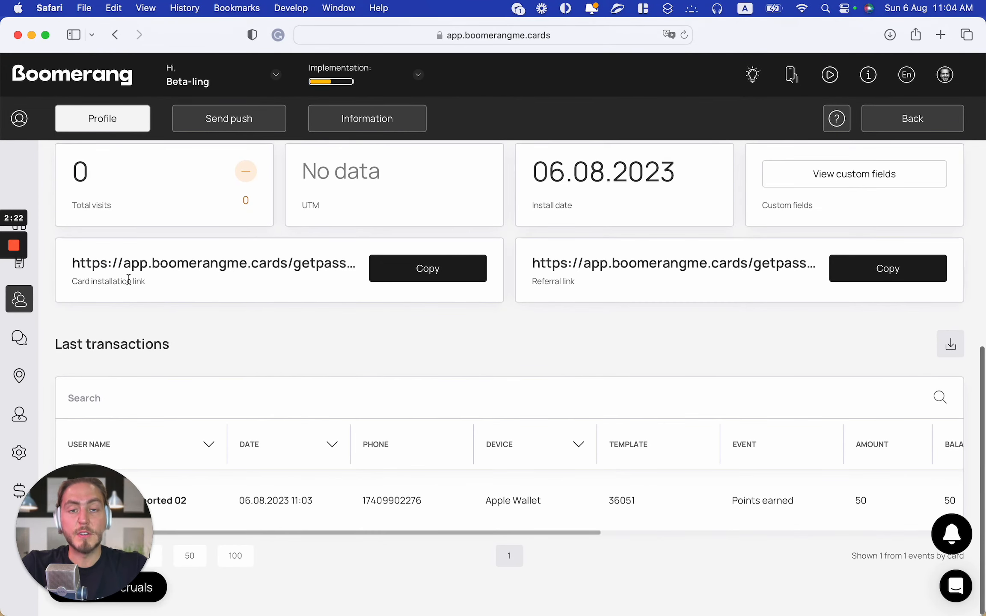
pyautogui.scroll(3)
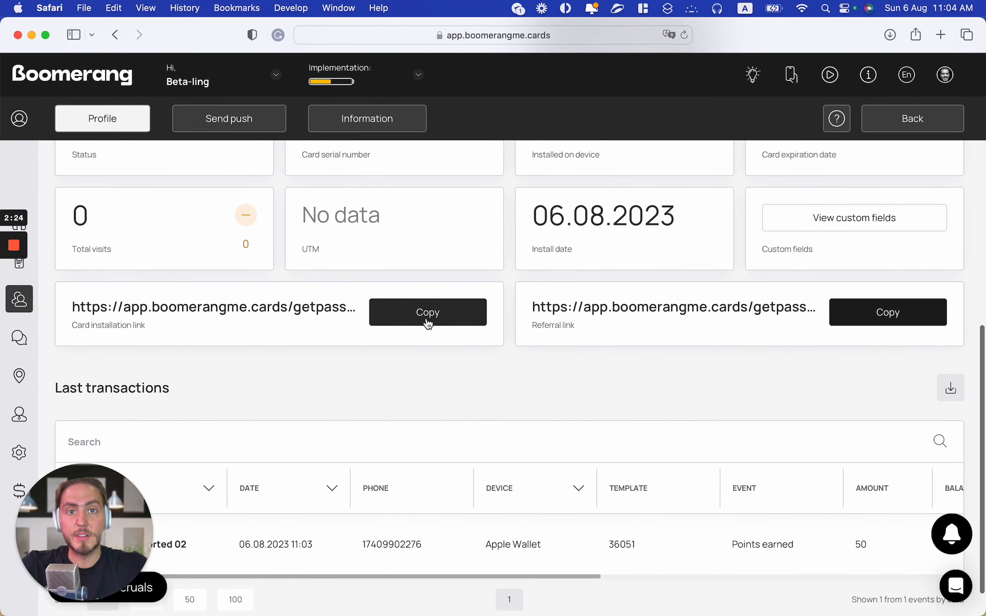
pyautogui.click(427, 312)
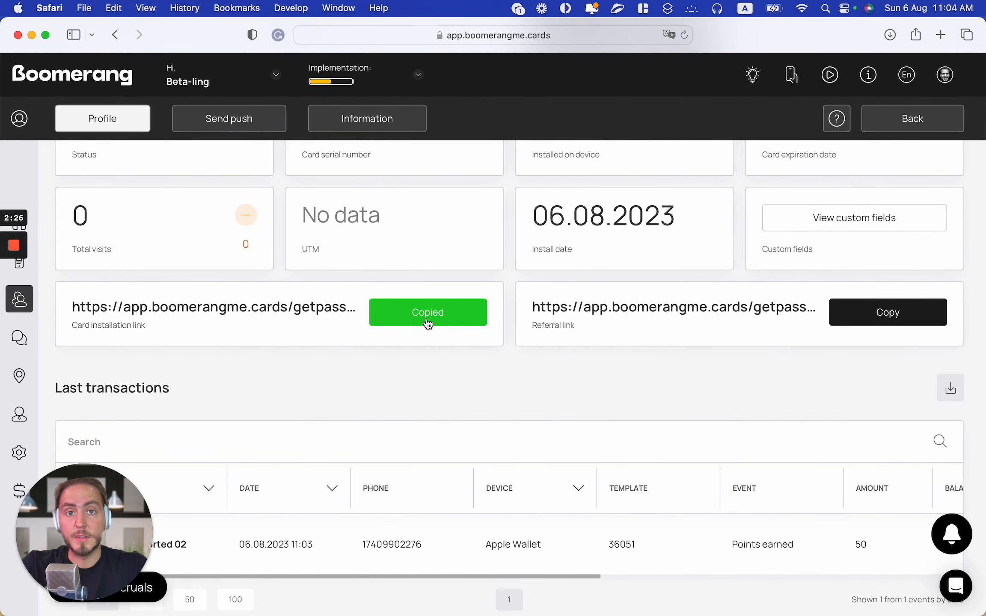